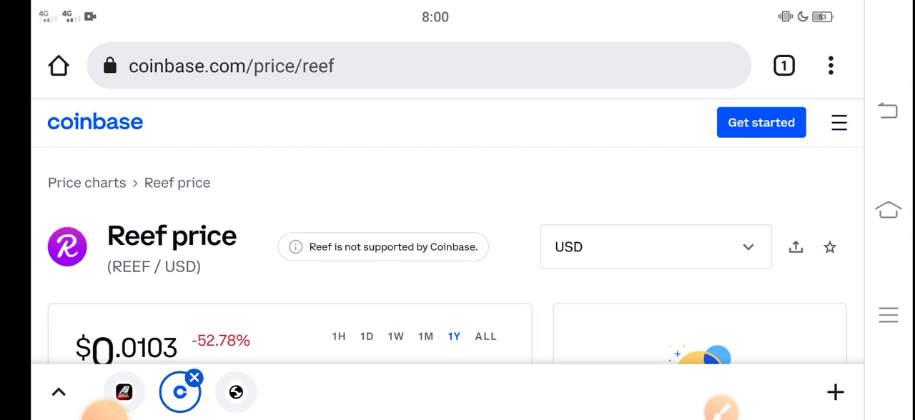
- Scroll the Reef price page down to the one-year chart with its March 2021 peak
{"action": "scroll", "scroll_direction": "down", "scroll_amount": 3}
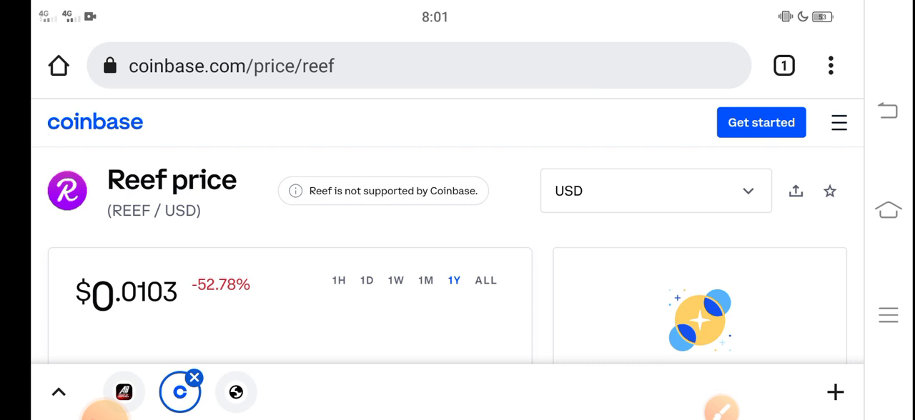
{"action": "scroll", "scroll_direction": "down", "scroll_amount": 3}
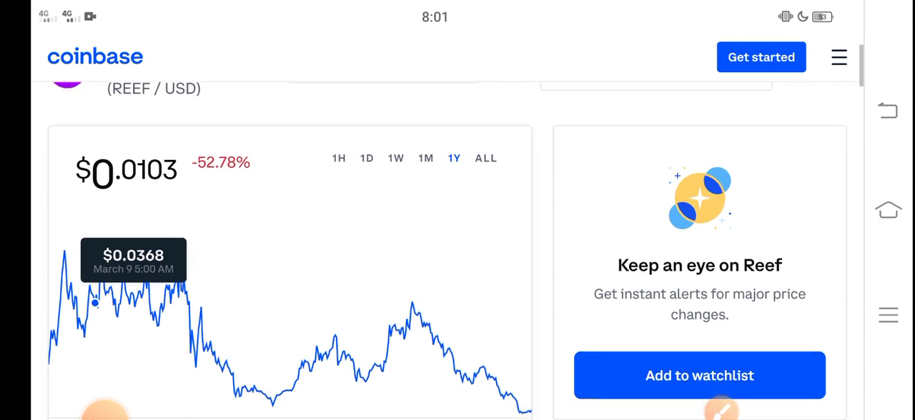
- Switch the Reef chart to the 1M range, January 4-29, showing a -44.74% change
{"action": "scroll", "scroll_direction": "down", "scroll_amount": 3}
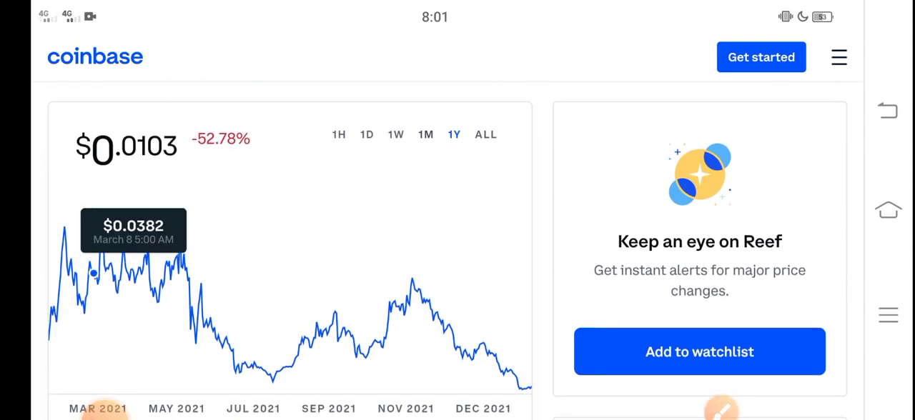
{"action": "left_click", "coordinate": [426, 135]}
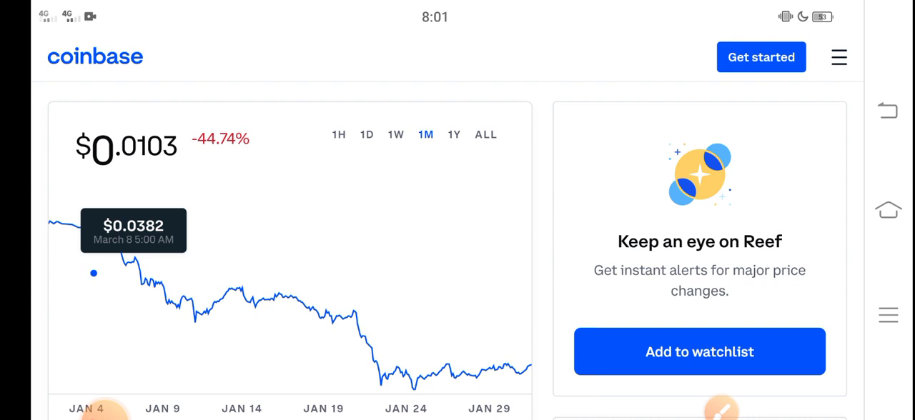
{"action": "scroll", "scroll_direction": "down", "scroll_amount": 3}
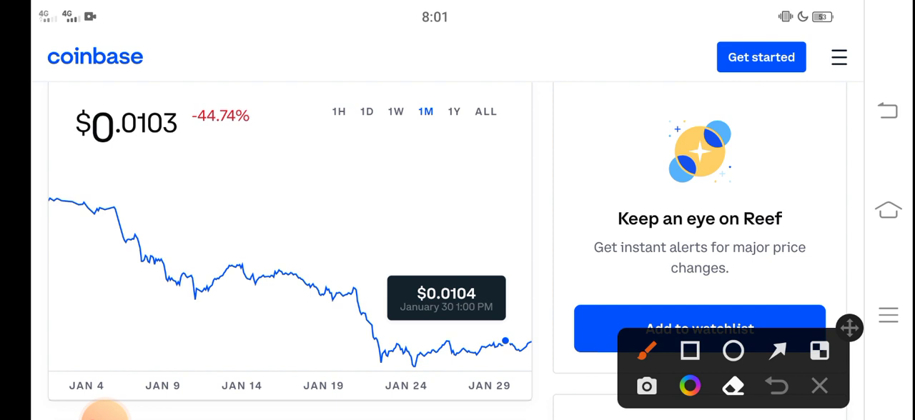
- Draw a red pen stroke over the early-January section of the one-month price line
{"action": "left_click_drag", "start_coordinate": [69, 146], "coordinate": [189, 155]}
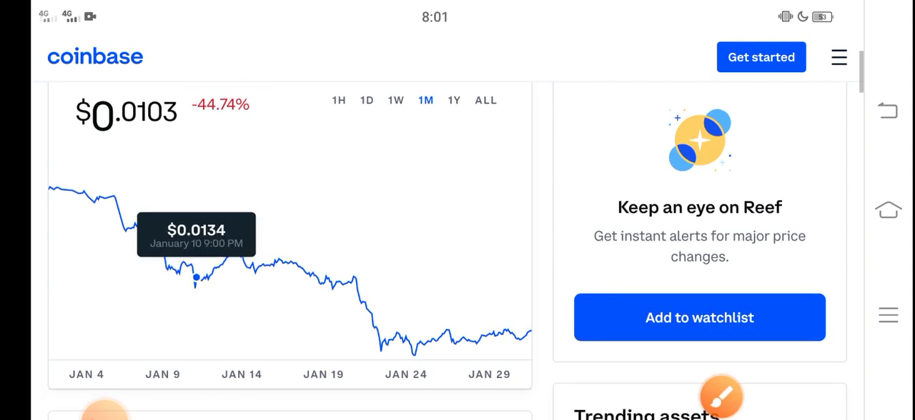
{"action": "scroll", "scroll_direction": "down", "scroll_amount": 3}
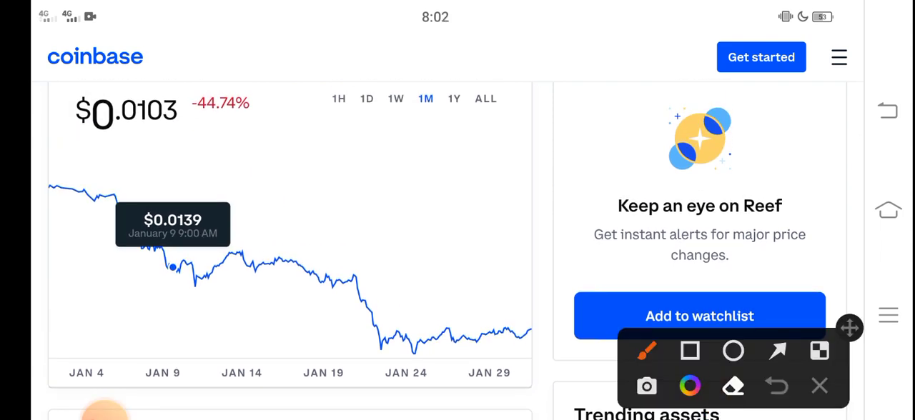
{"action": "left_click_drag", "start_coordinate": [60, 168], "coordinate": [107, 194]}
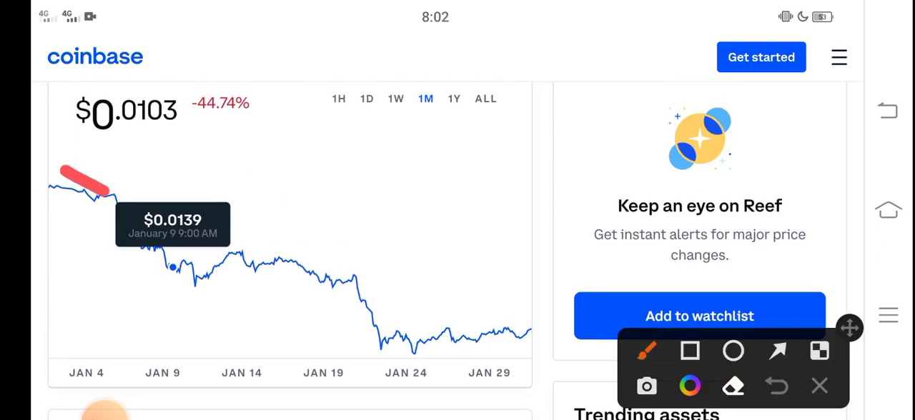